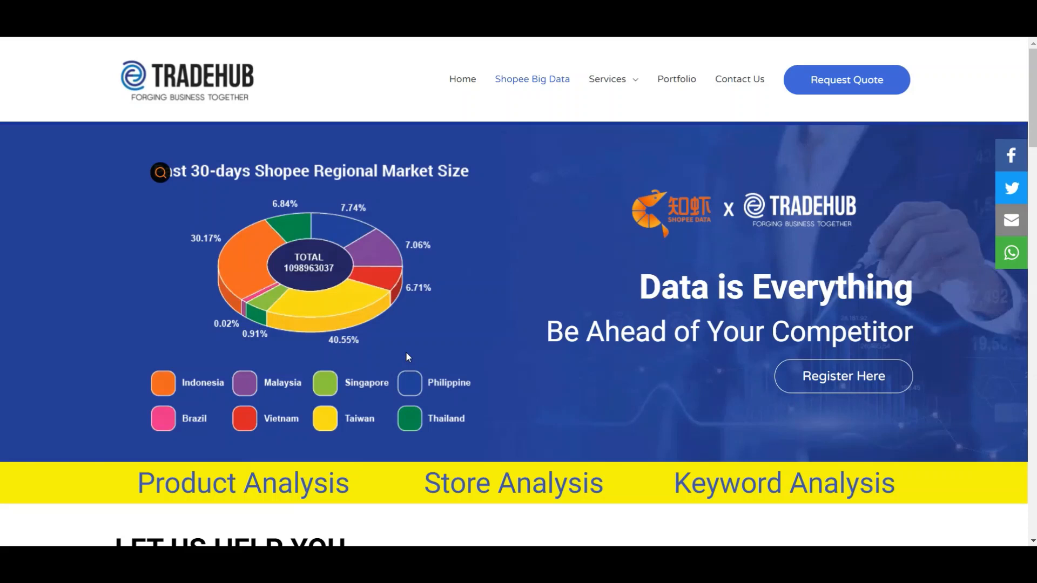
pyautogui.moveTo(254, 358)
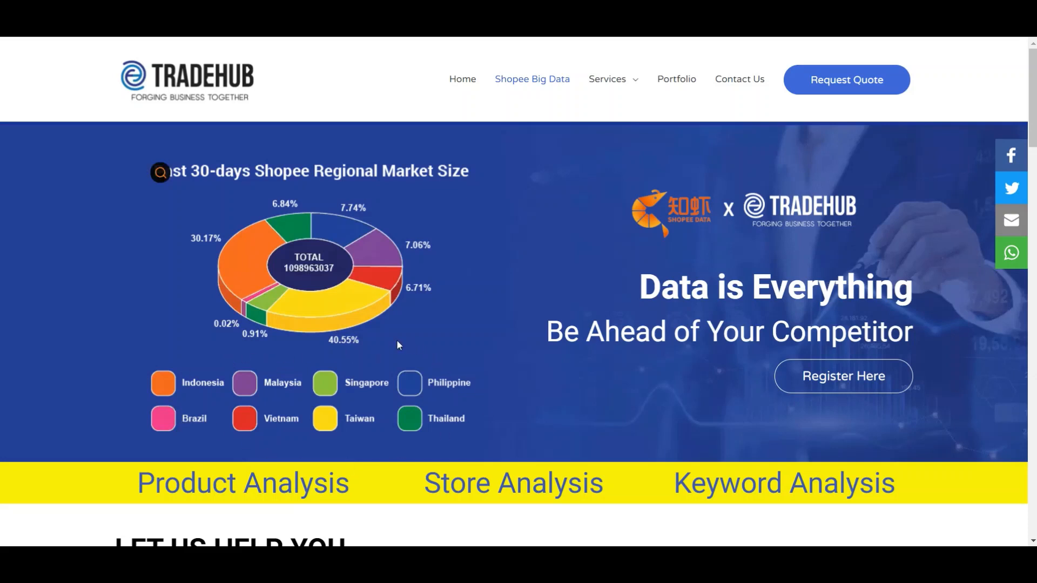
pyautogui.moveTo(387, 344)
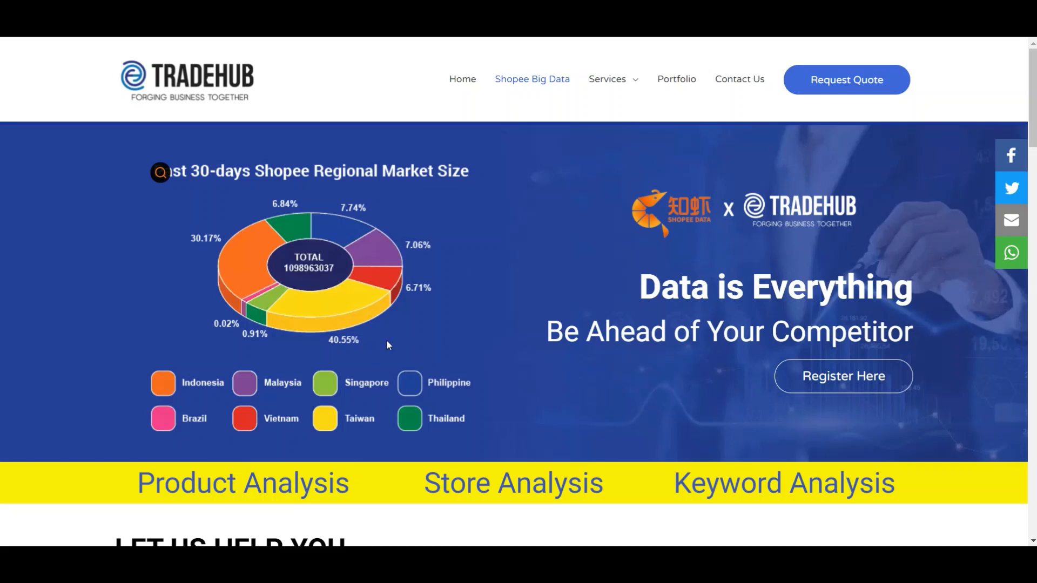
# Scroll through TradeHub's six data-service cards, then switch to the Shopee marketplace page
pyautogui.scroll(-3)
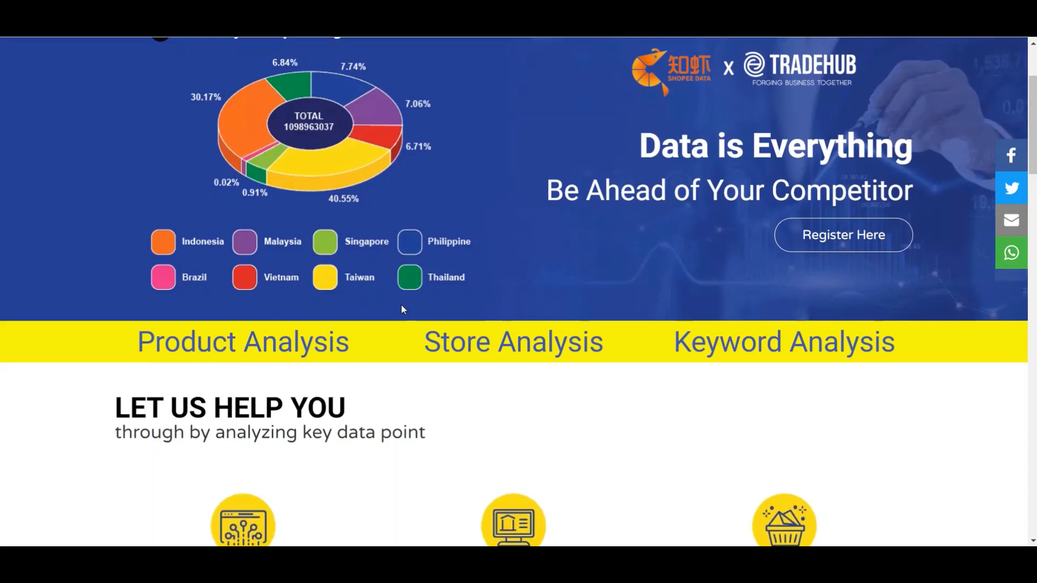
pyautogui.scroll(-3)
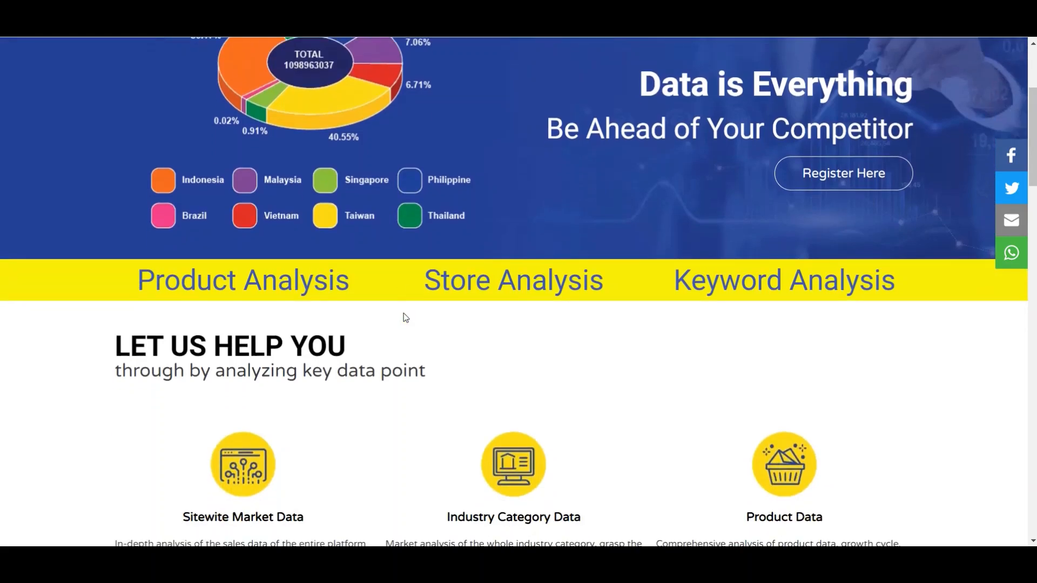
pyautogui.scroll(-3)
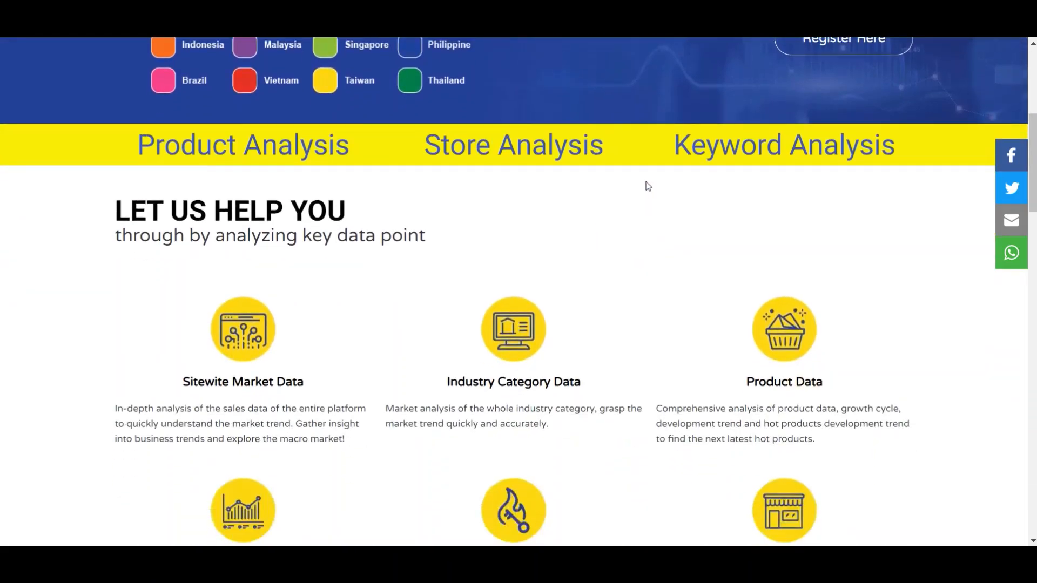
pyautogui.scroll(-3)
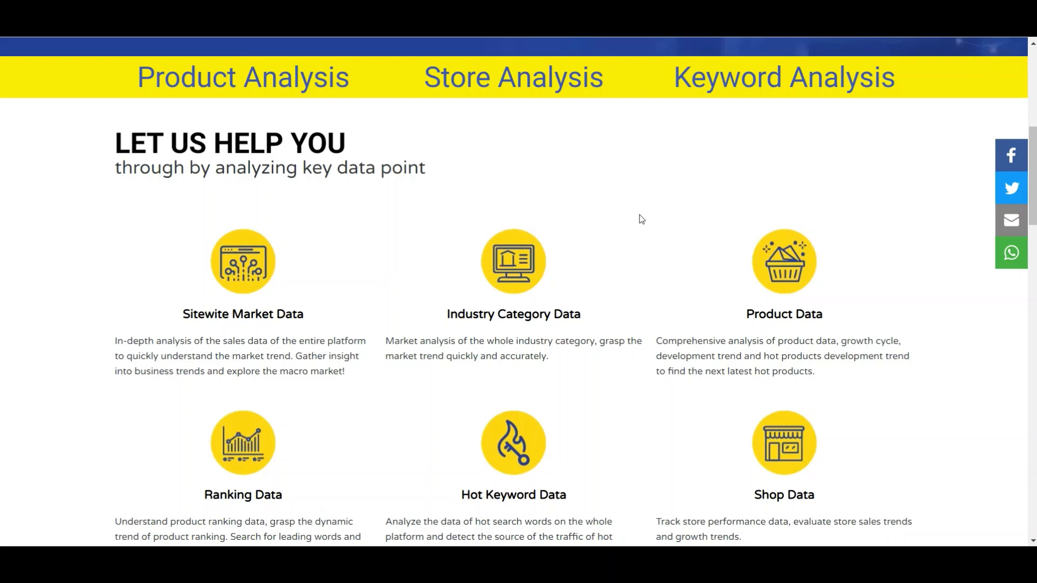
pyautogui.scroll(-3)
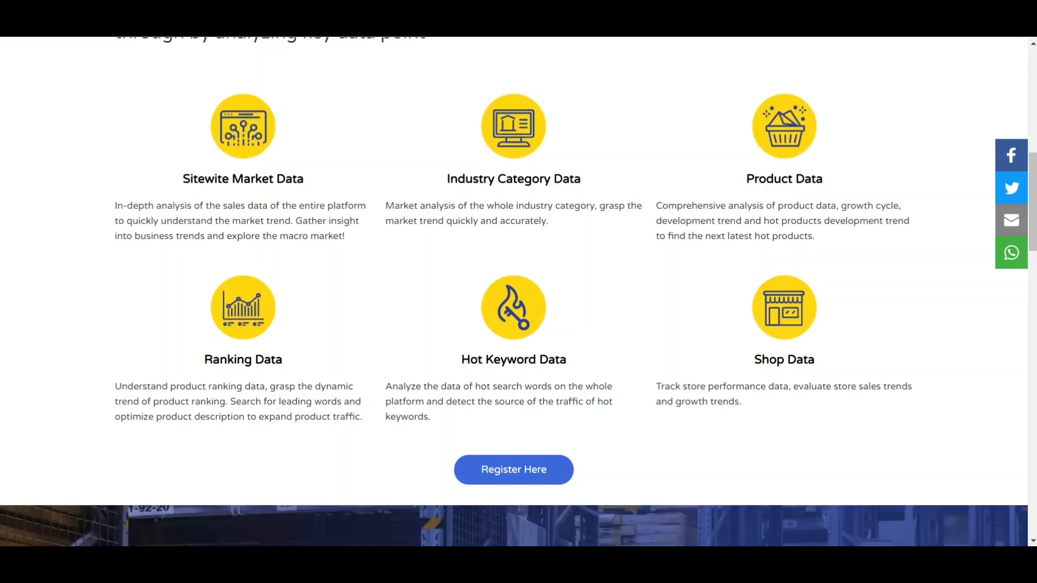
pyautogui.click(513, 469)
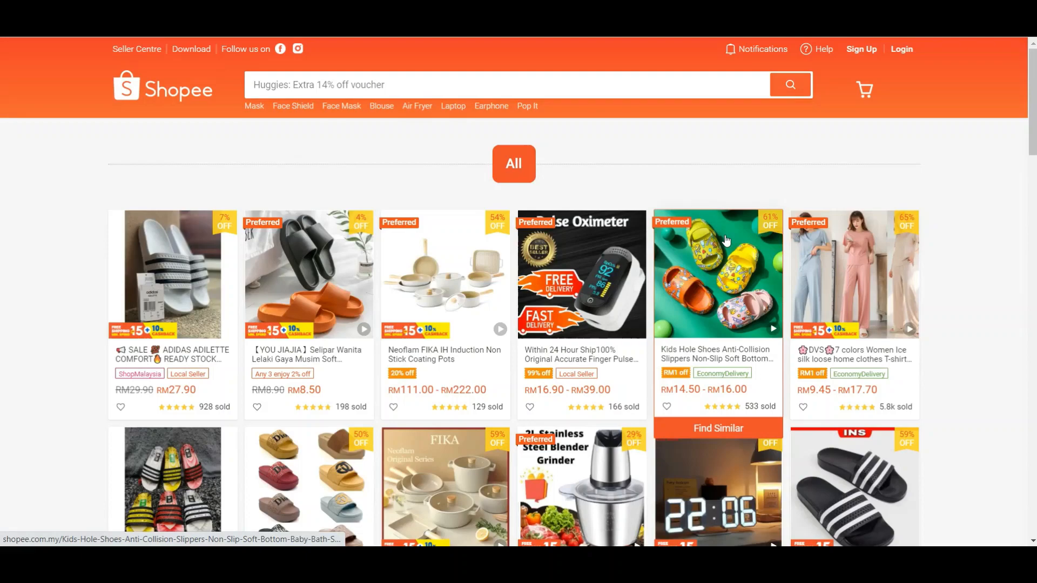
# Locate and open the Starbucks color-changing confetti tumbler listing in the product grid
pyautogui.scroll(-3)
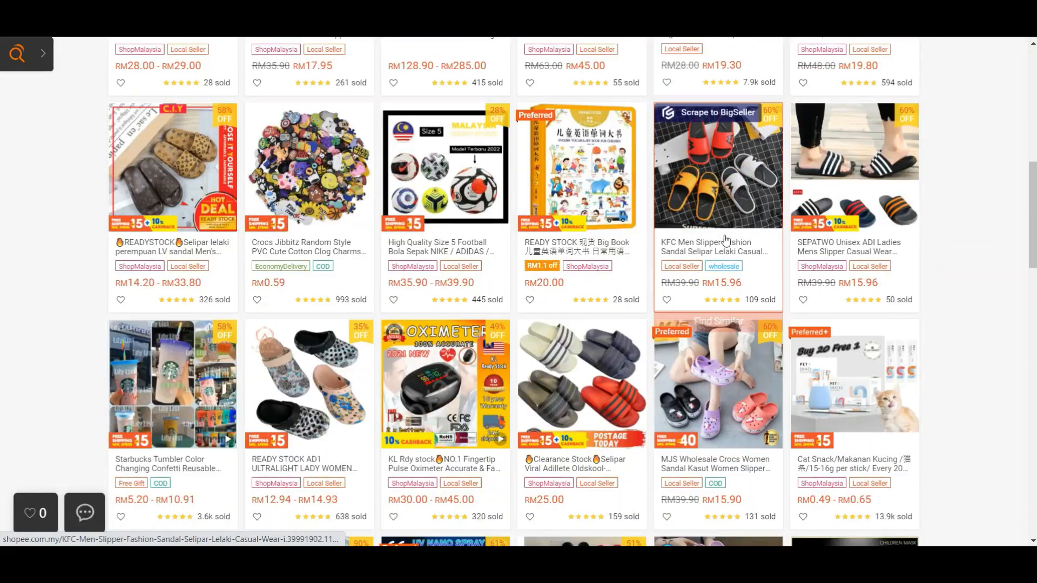
pyautogui.scroll(-3)
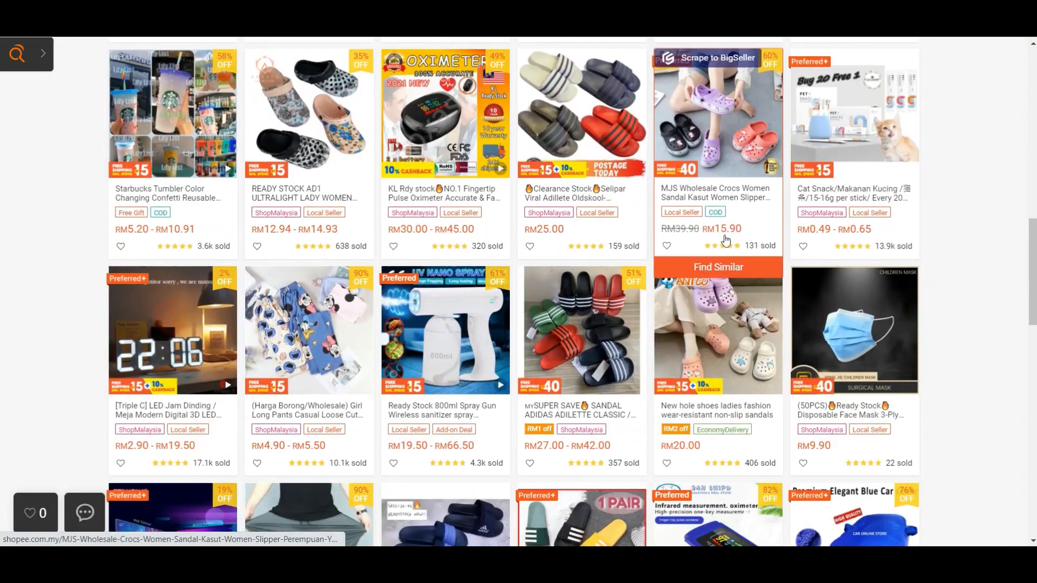
pyautogui.click(172, 113)
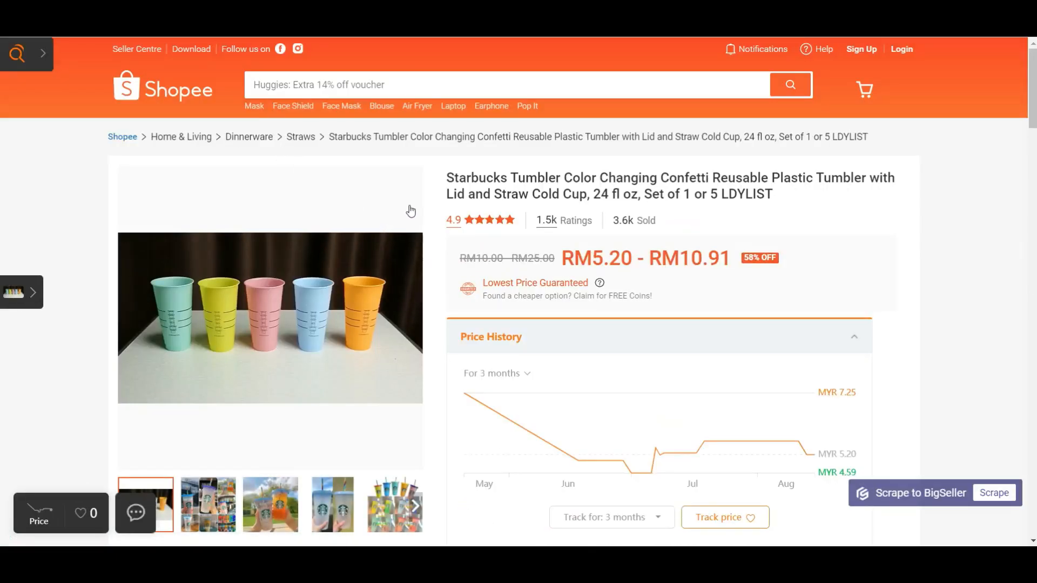
# Review the tumbler's price history, variations and specs down to seller ldylist.my's shop info
pyautogui.scroll(-3)
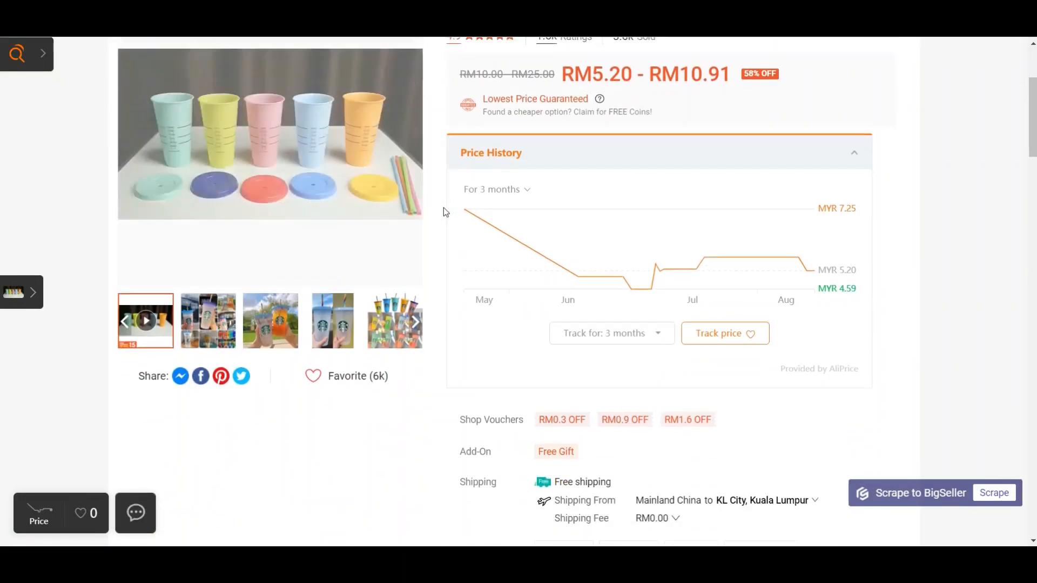
pyautogui.scroll(-3)
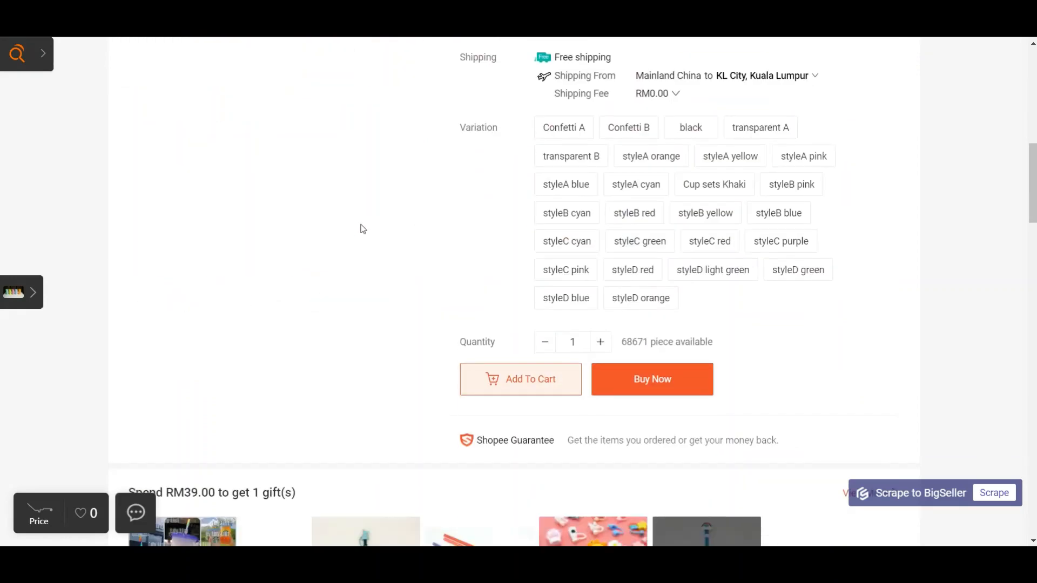
pyautogui.scroll(-3)
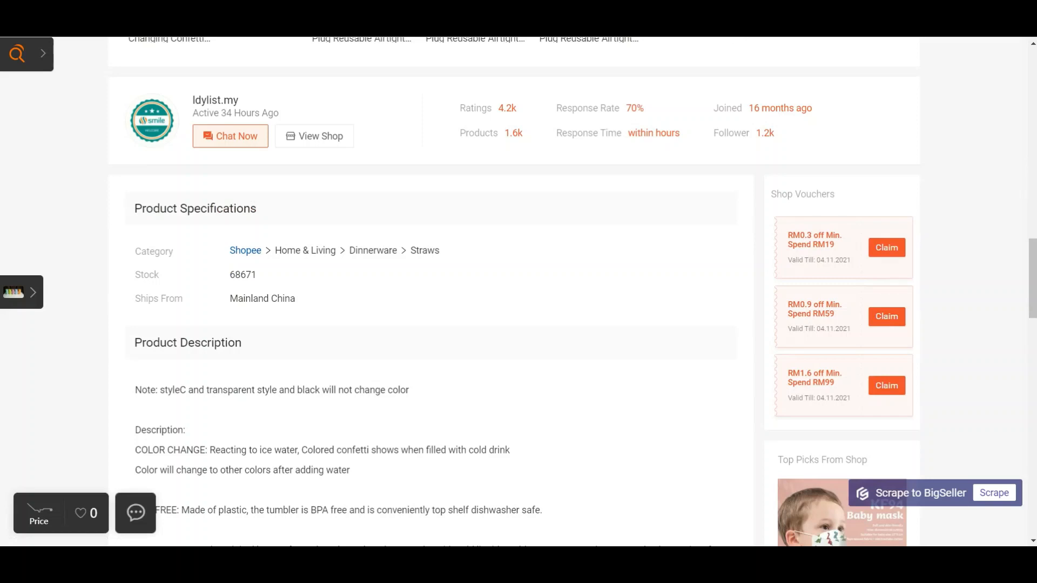
pyautogui.rightClick(760, 99)
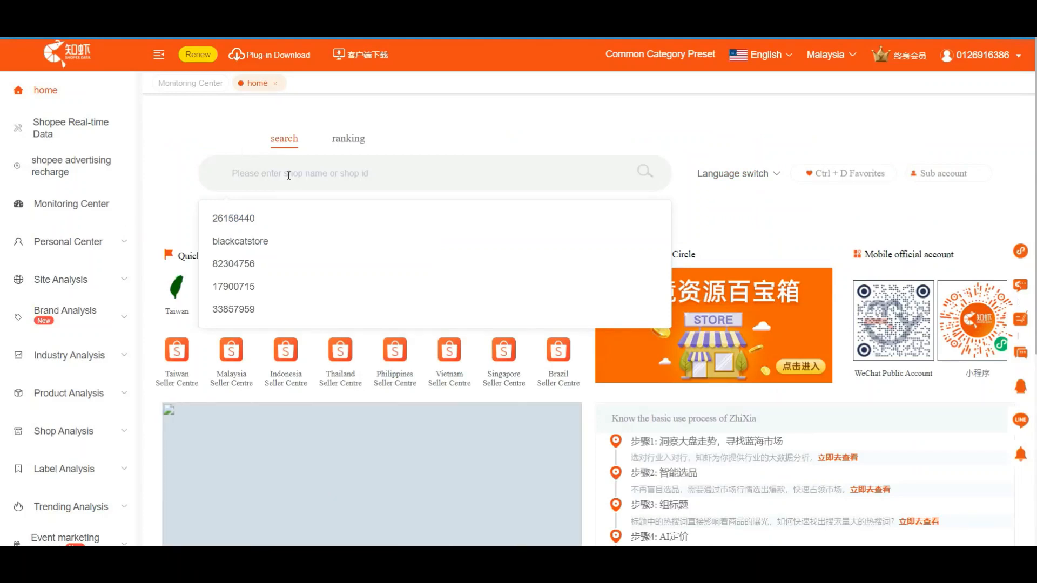
# Search shop ID 252747205 to display ldylist.my's sales statistics
pyautogui.write('252747205')
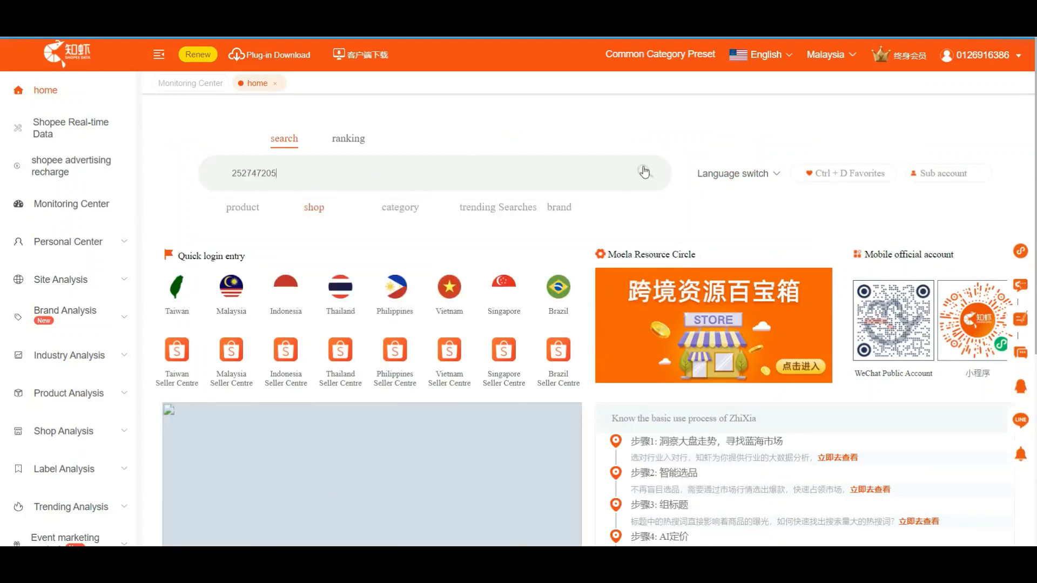
pyautogui.click(644, 173)
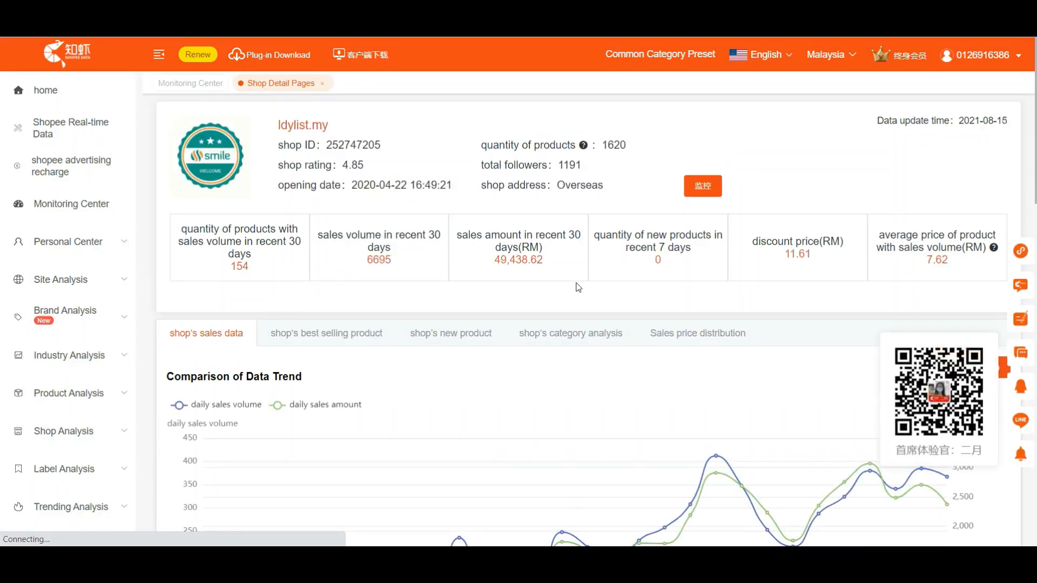
pyautogui.doubleClick(523, 259)
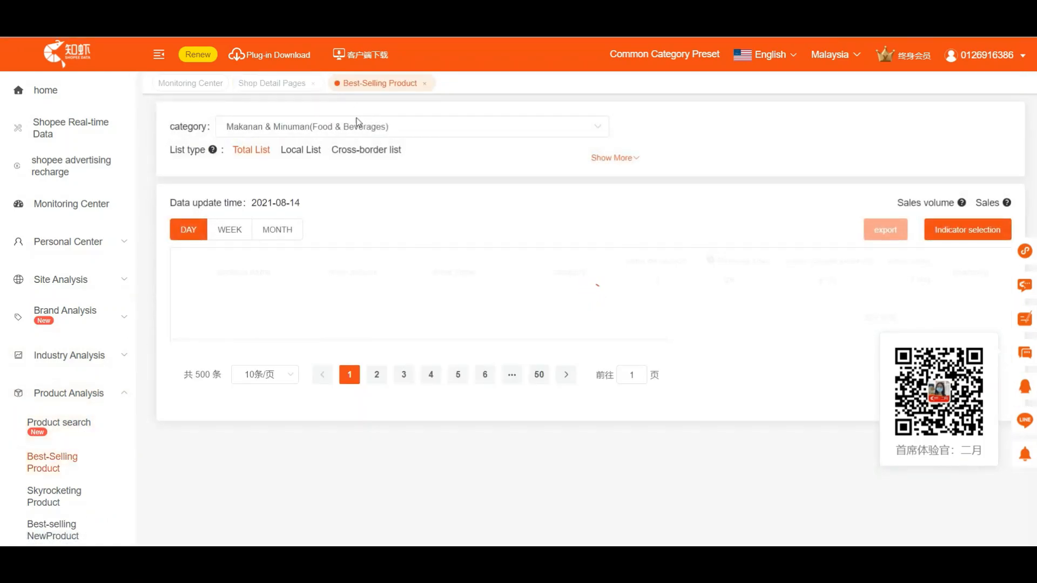
# Choose a product category for the Best-Selling Product ranking
pyautogui.click(411, 126)
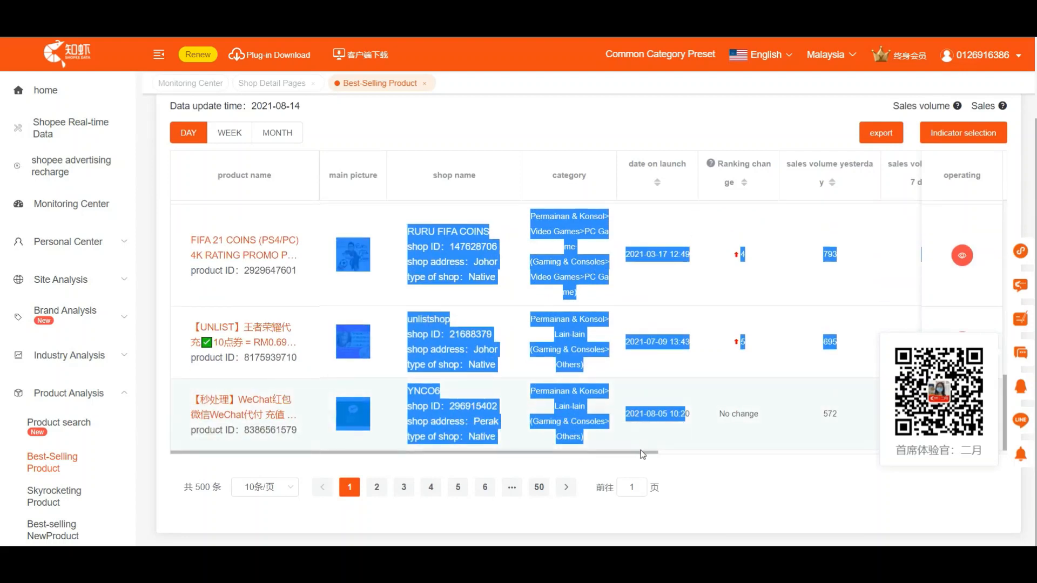
pyautogui.hscroll(3)
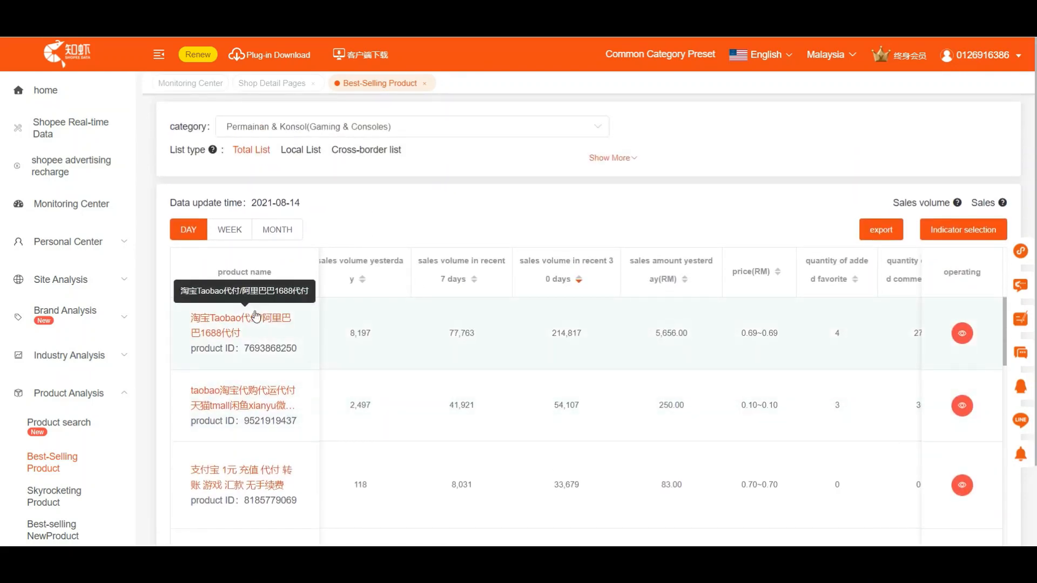
pyautogui.click(962, 333)
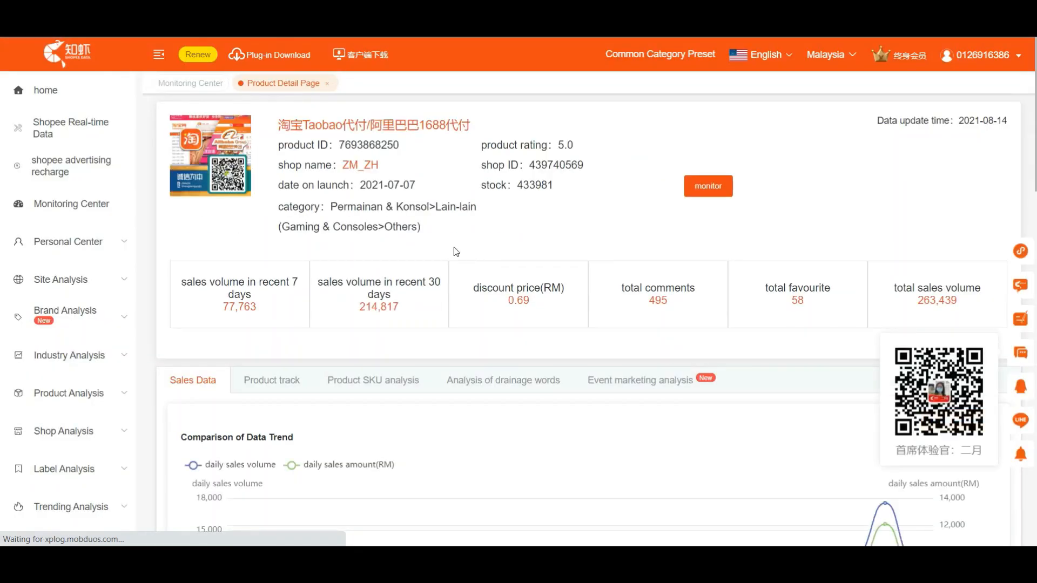
pyautogui.moveTo(528, 304)
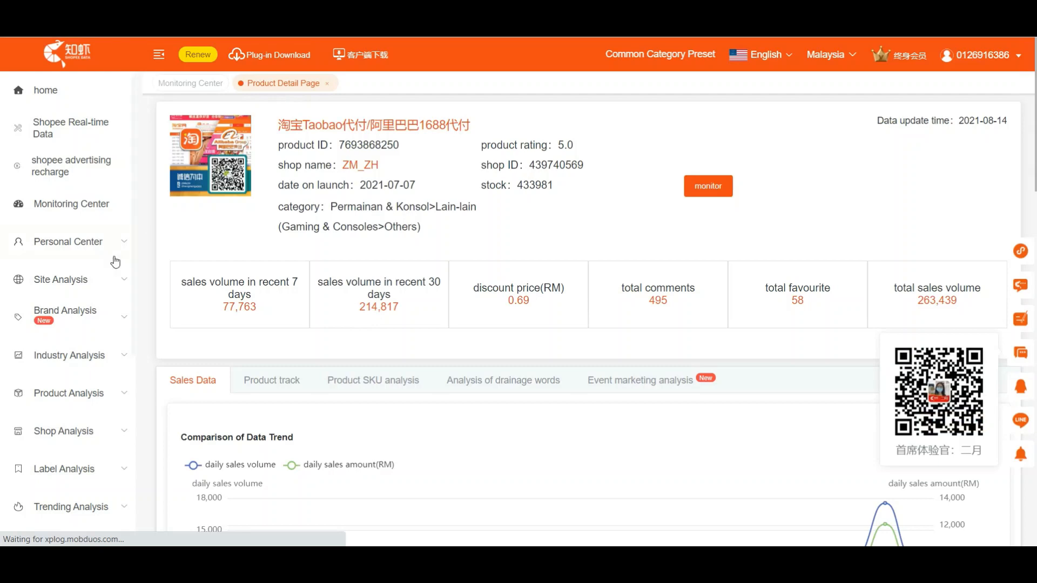
# Show the Best-Selling Product ranking filtered to Haiwan Peliharaan (Pets)
pyautogui.click(69, 391)
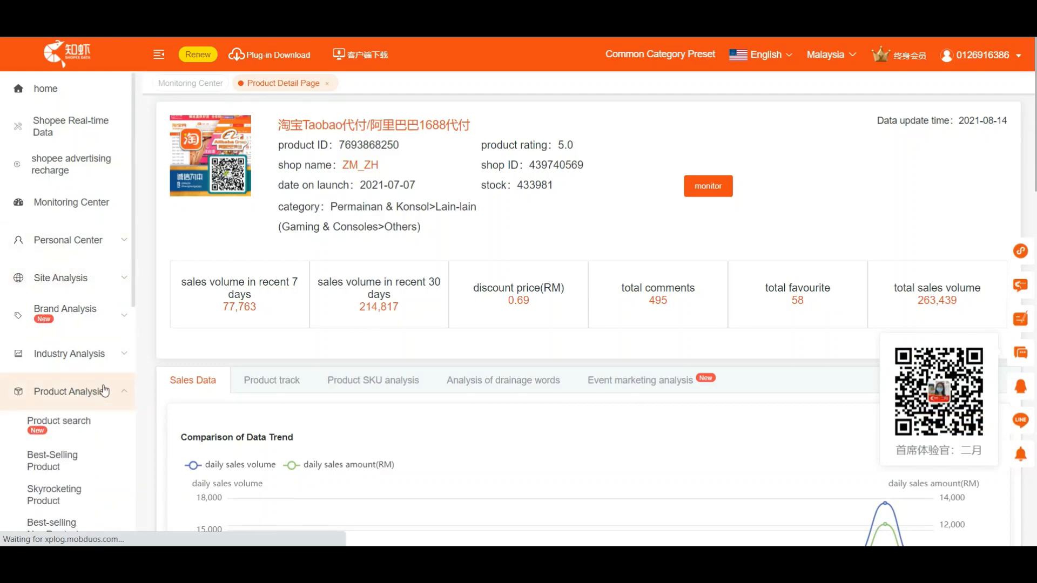
pyautogui.click(52, 395)
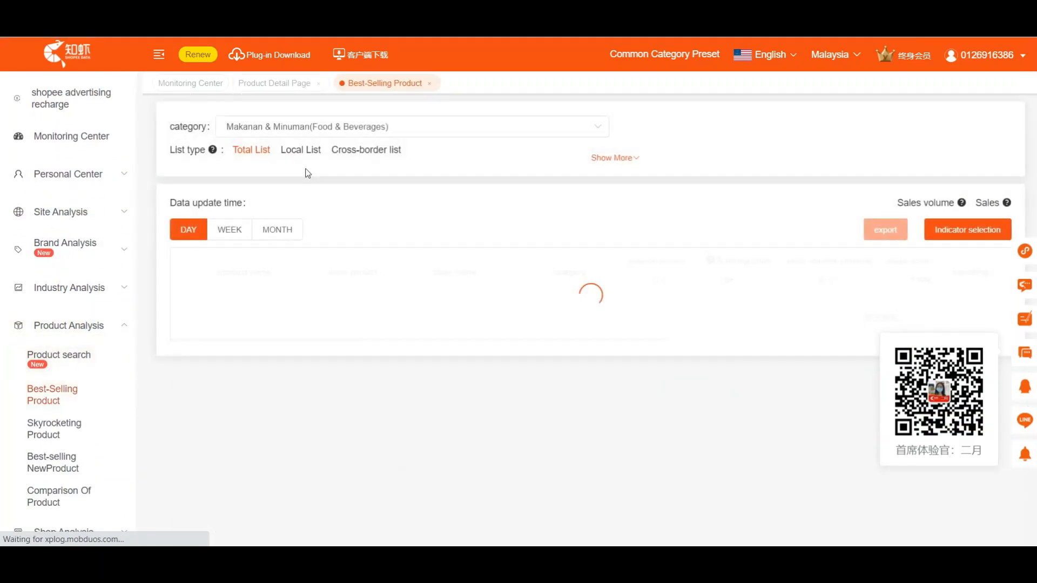
pyautogui.click(412, 126)
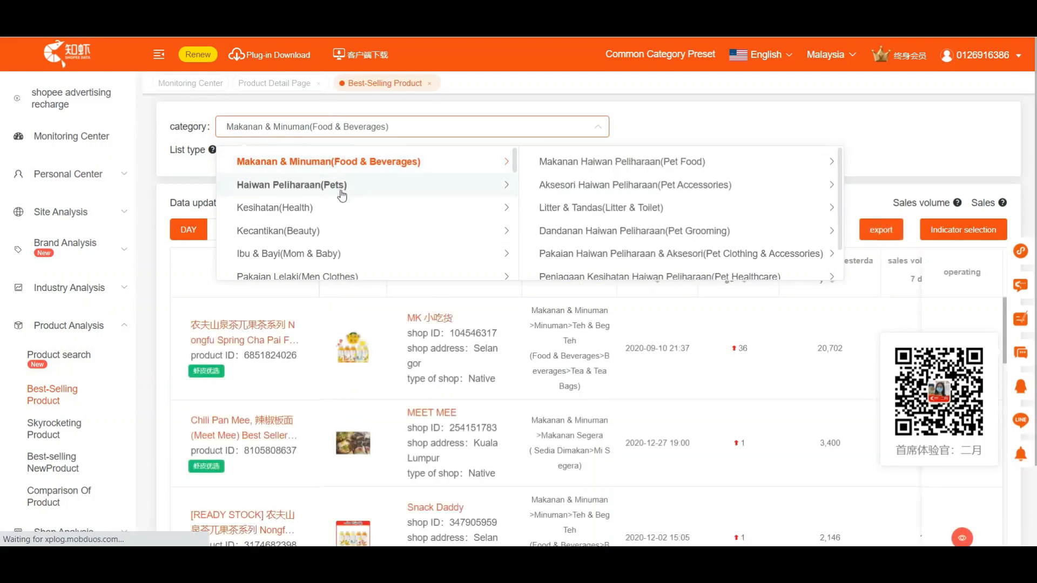
pyautogui.click(292, 185)
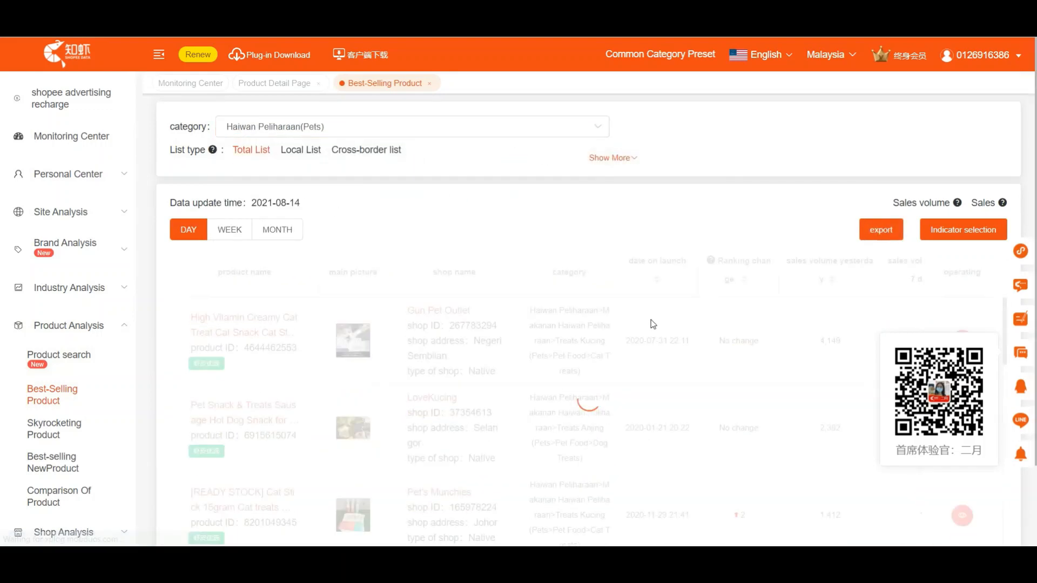
# Open Gun Pet Outlet's shop page from the cat-treat listing, then return to the TradeHub tab
pyautogui.scroll(-3)
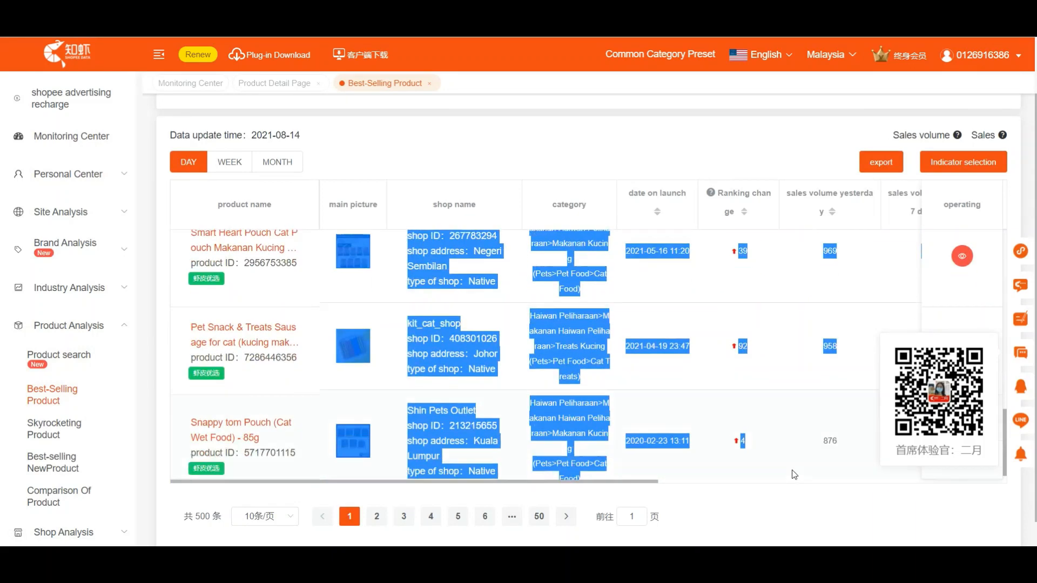
pyautogui.hscroll(3)
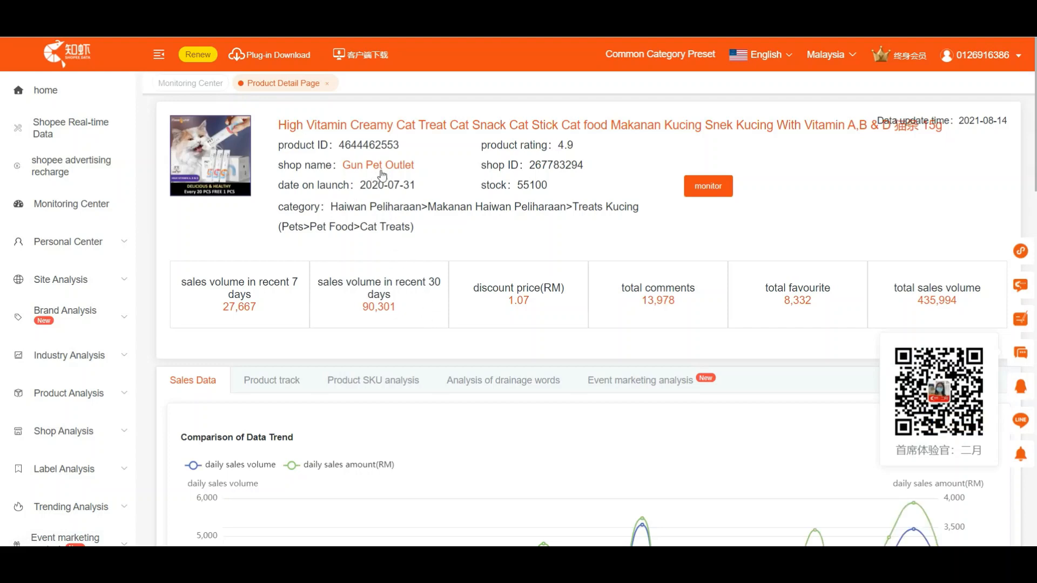
pyautogui.click(378, 164)
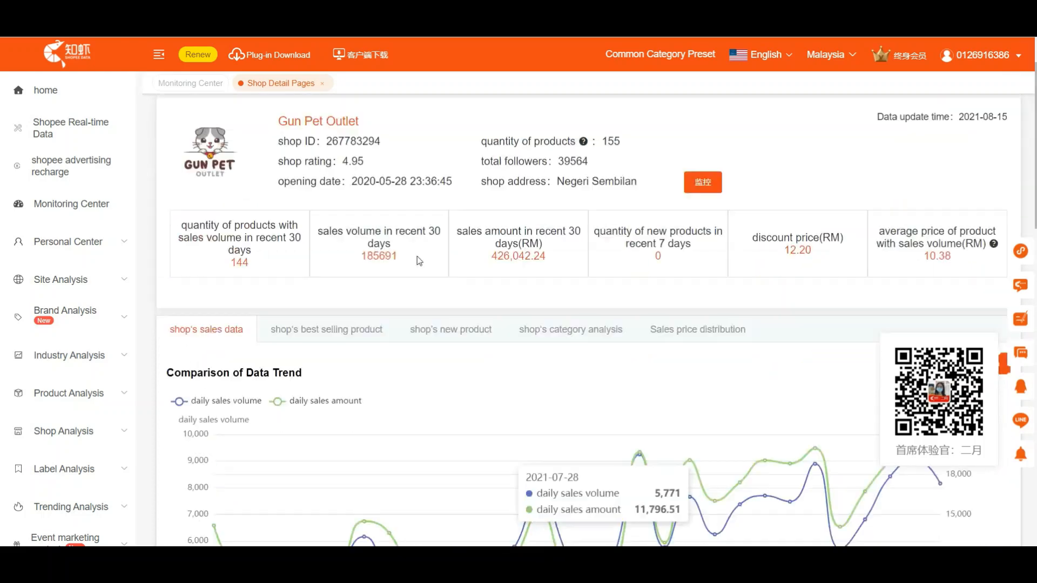
pyautogui.click(326, 330)
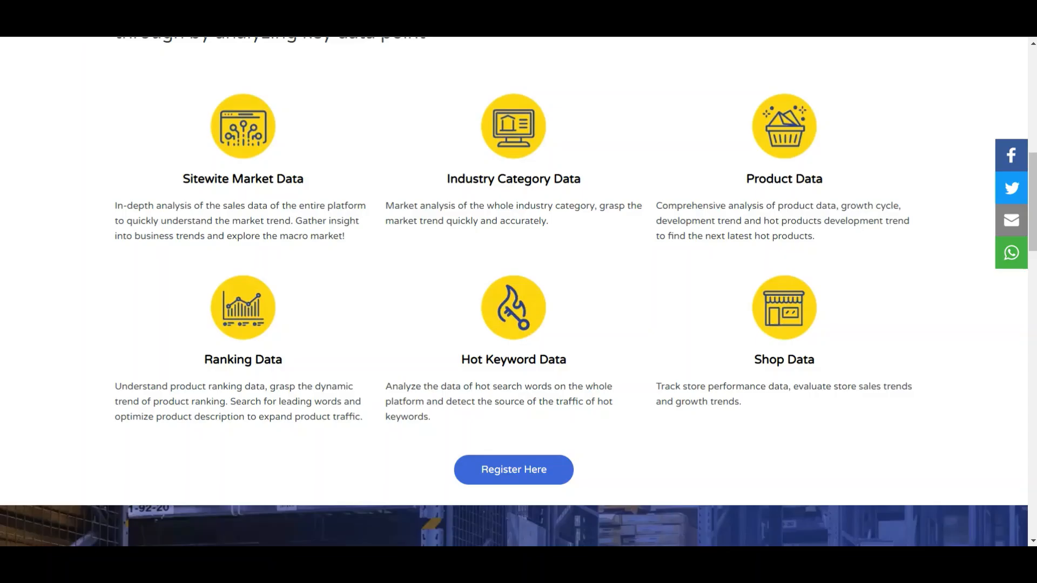
# Scroll past the free-trial banner to the RM 450 monthly, RM 950 quarterly and RM 2080 annual plans
pyautogui.scroll(-3)
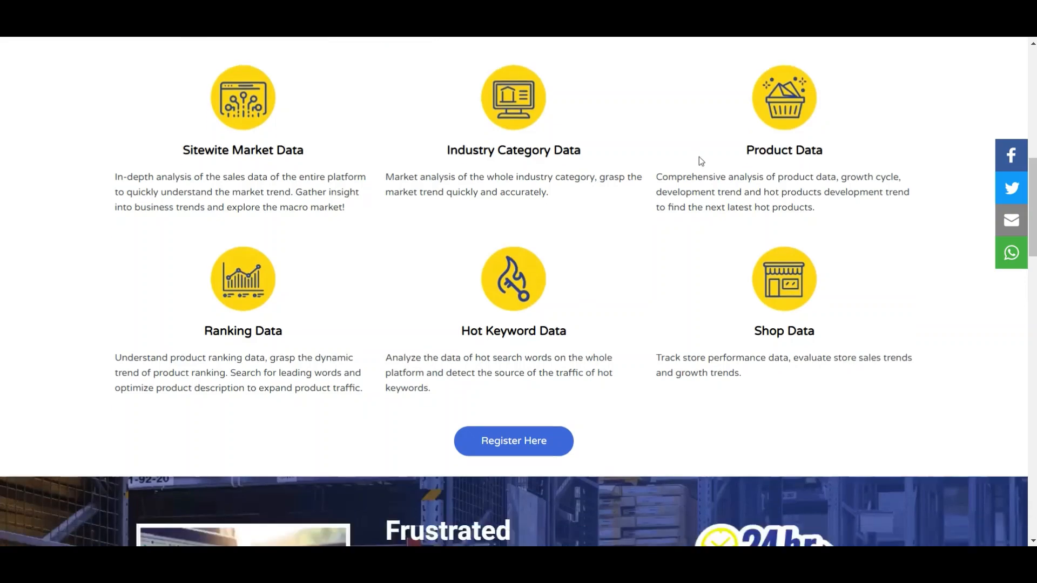
pyautogui.scroll(-3)
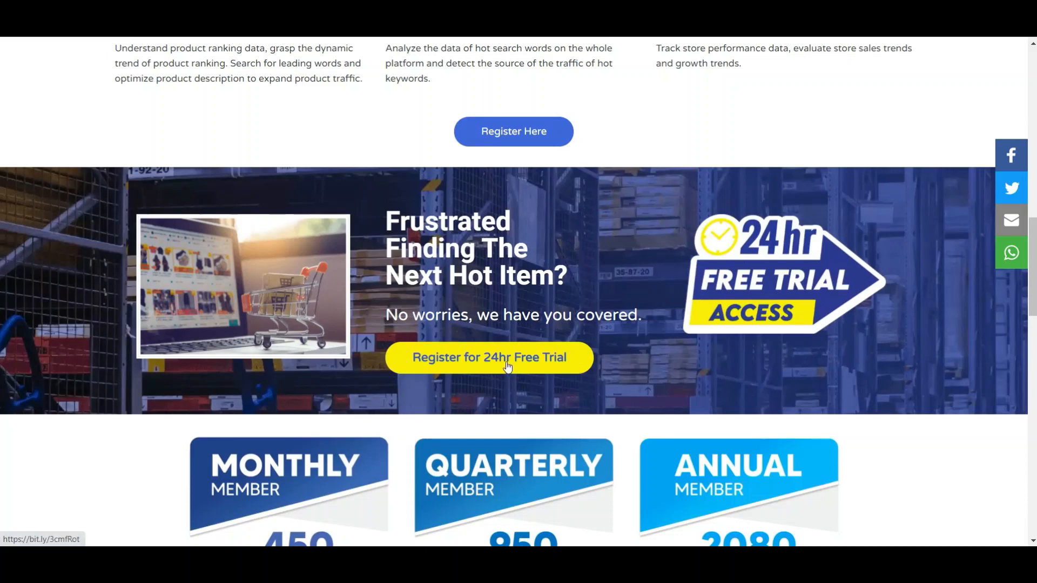
pyautogui.moveTo(558, 299)
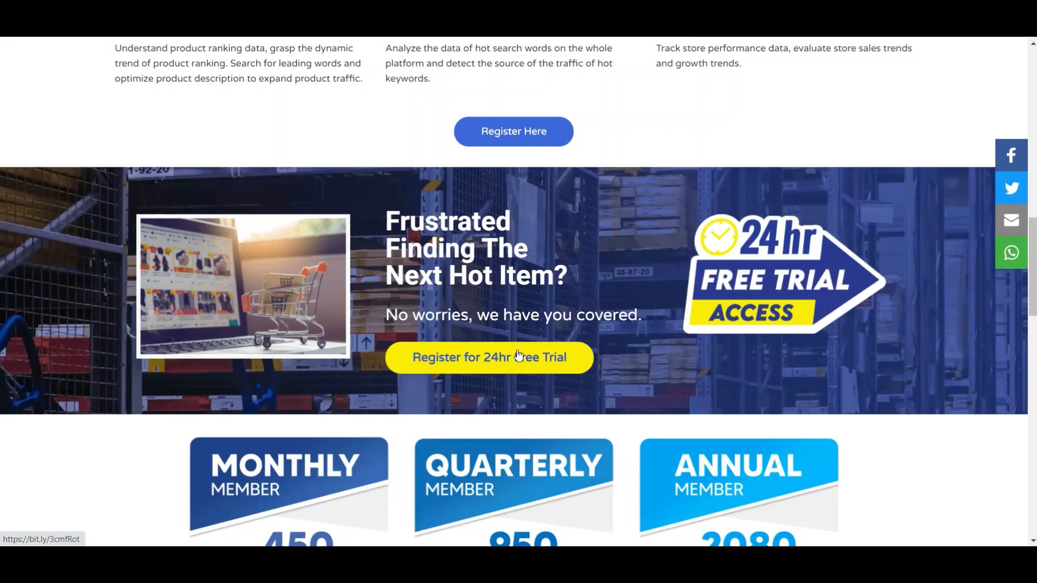
pyautogui.scroll(-3)
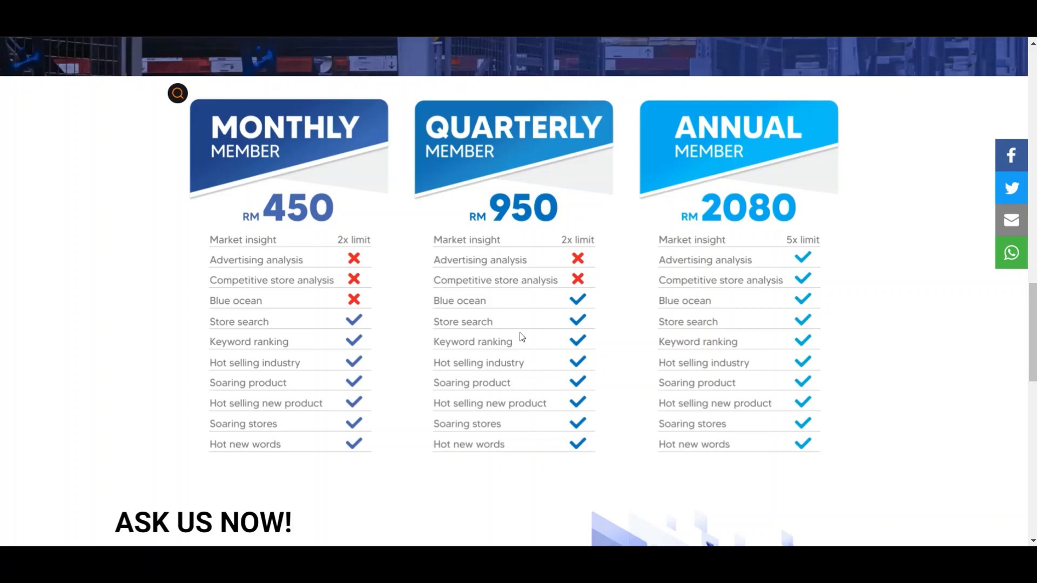
pyautogui.moveTo(339, 220)
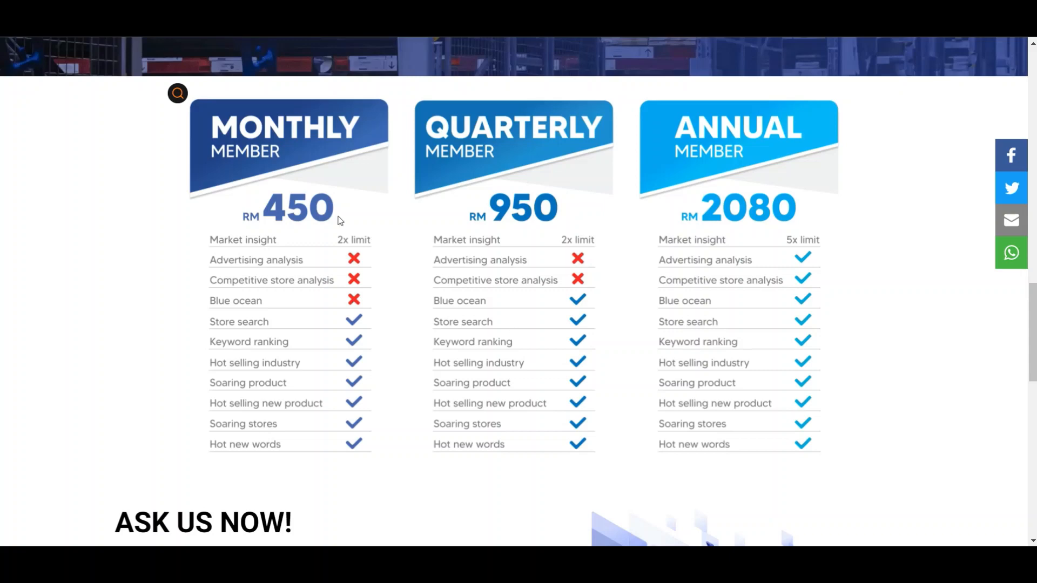
# Scroll to the ASK US NOW! contact form and back to the 24hr free-trial banner
pyautogui.scroll(-3)
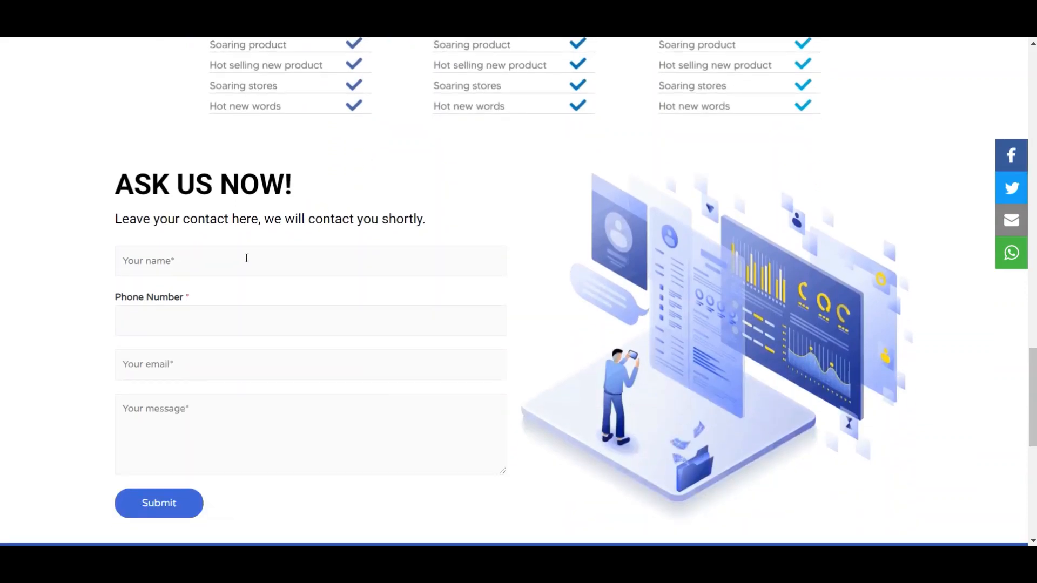
pyautogui.scroll(-3)
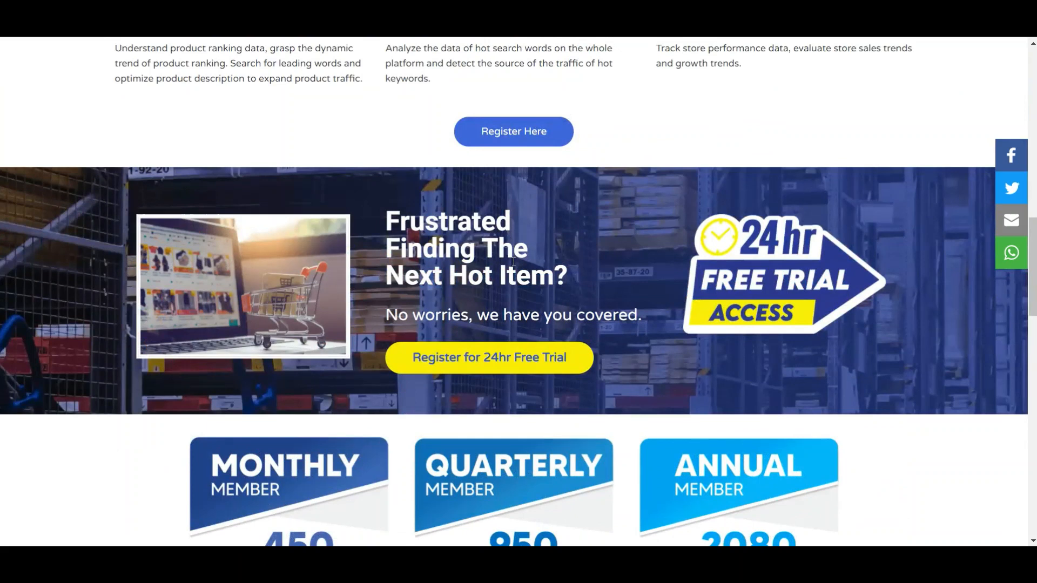
pyautogui.moveTo(506, 305)
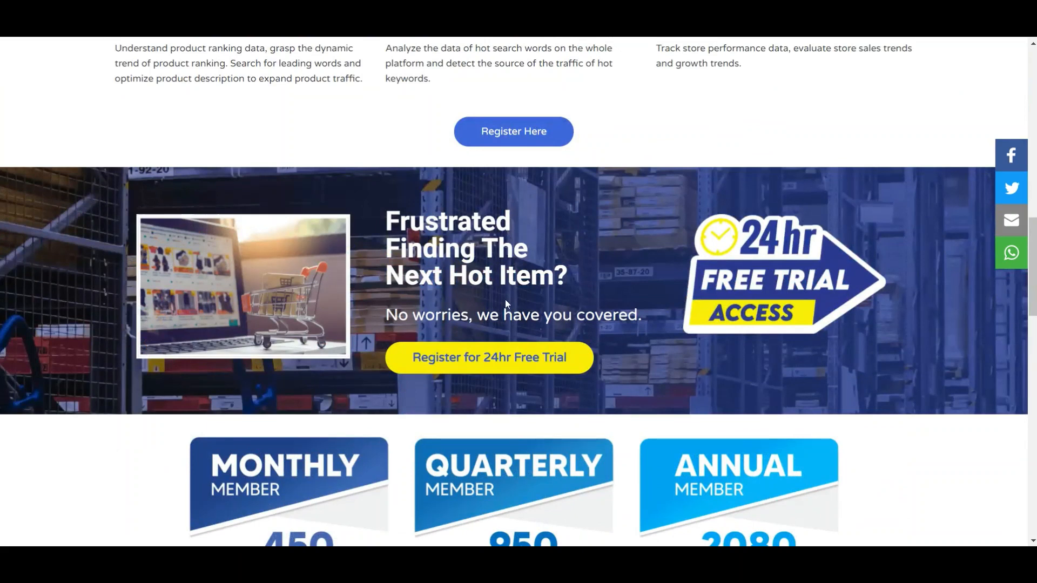